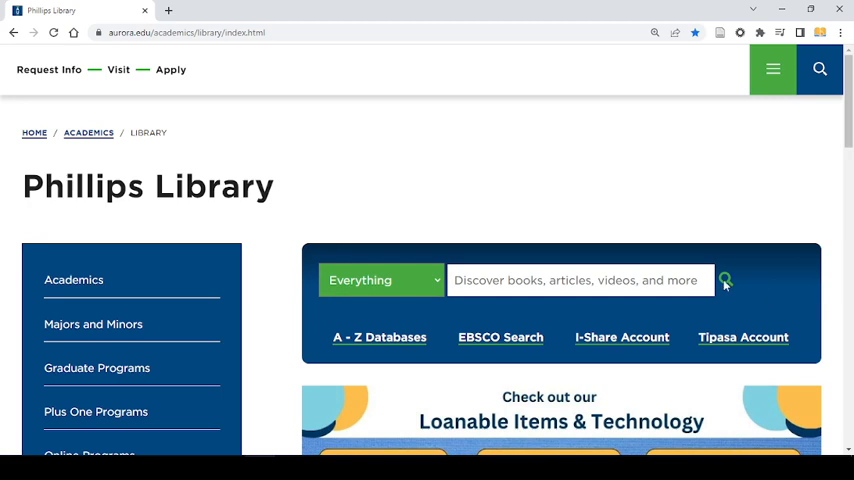
- Run an empty 'Discover books, articles, videos and more' search to reach Spartan Search
{"action": "left_click", "coordinate": [724, 280]}
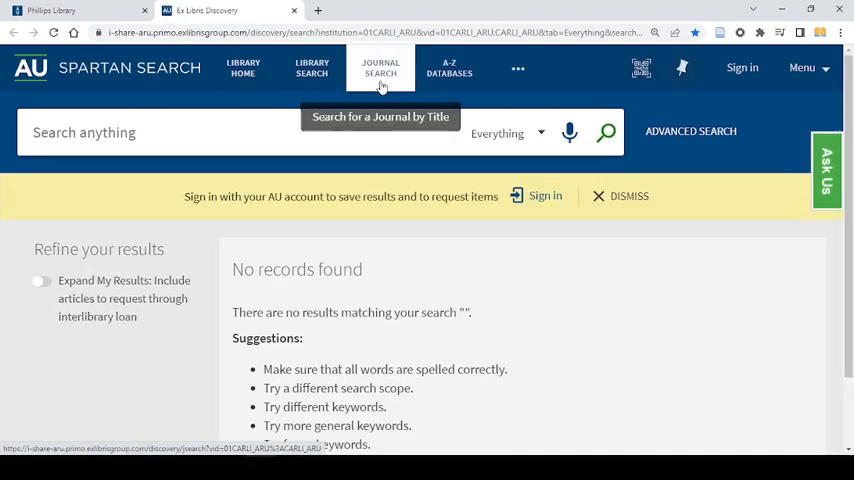
- Go to Journal Search, which offers a title/ISSN box and journals browsable by category
{"action": "left_click", "coordinate": [380, 68]}
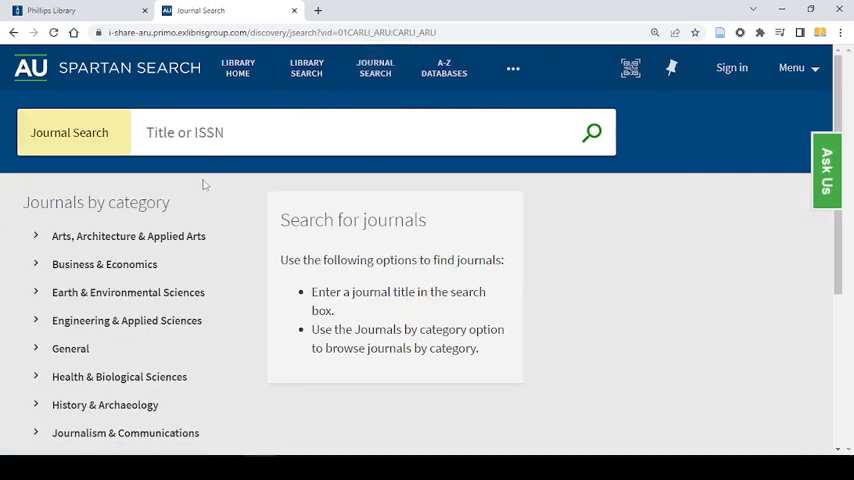
{"action": "scroll", "scroll_direction": "down", "scroll_amount": 3}
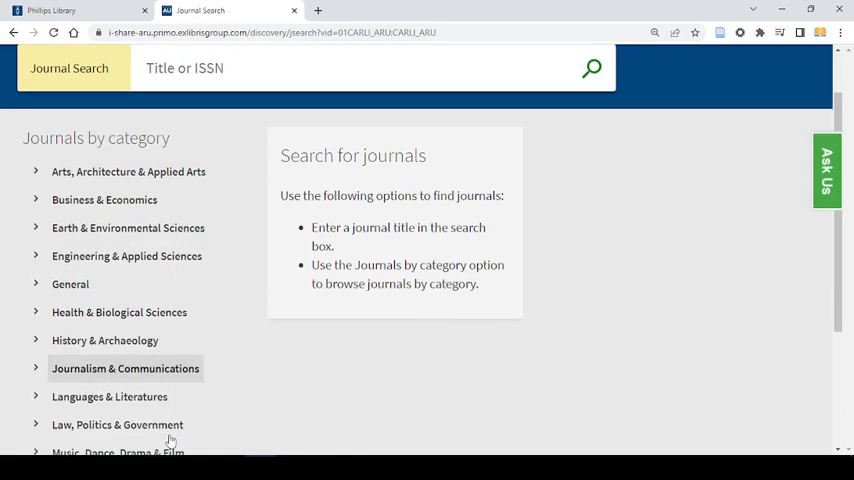
{"action": "scroll", "scroll_direction": "down", "scroll_amount": 3}
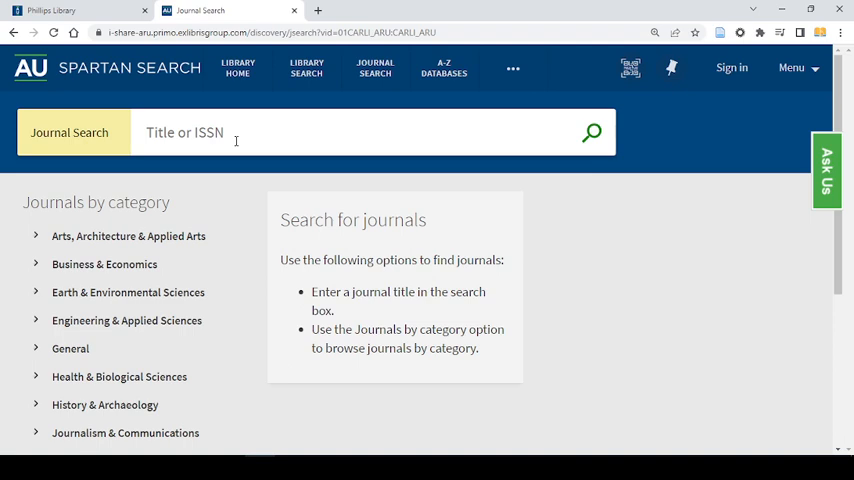
- Search journals for 'social work group' and pick the 'Social work with groups.' suggestion
{"action": "type", "text": "social work"}
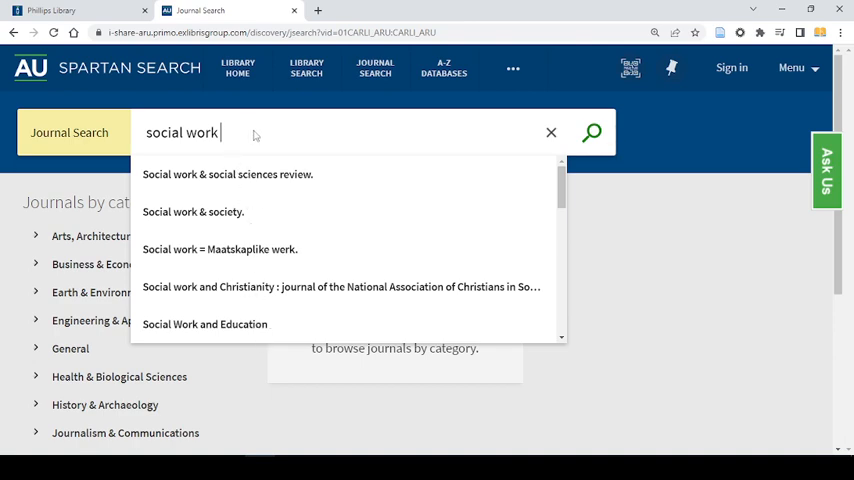
{"action": "type", "text": "group"}
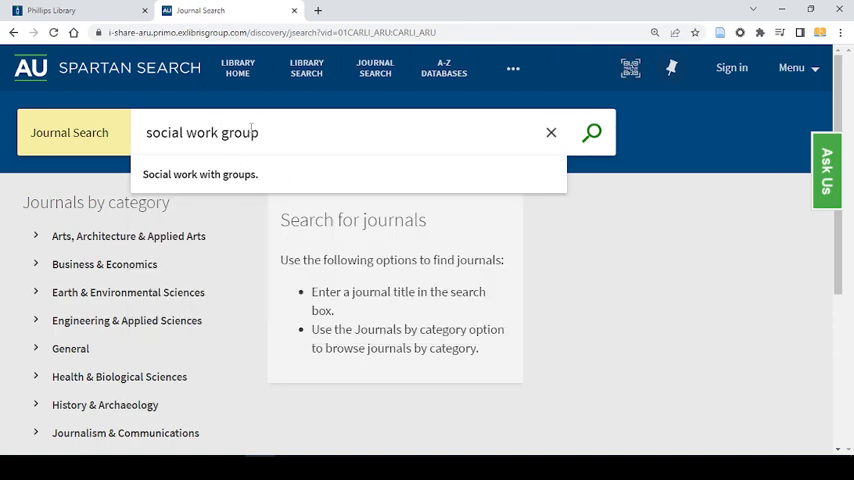
{"action": "left_click", "coordinate": [592, 132]}
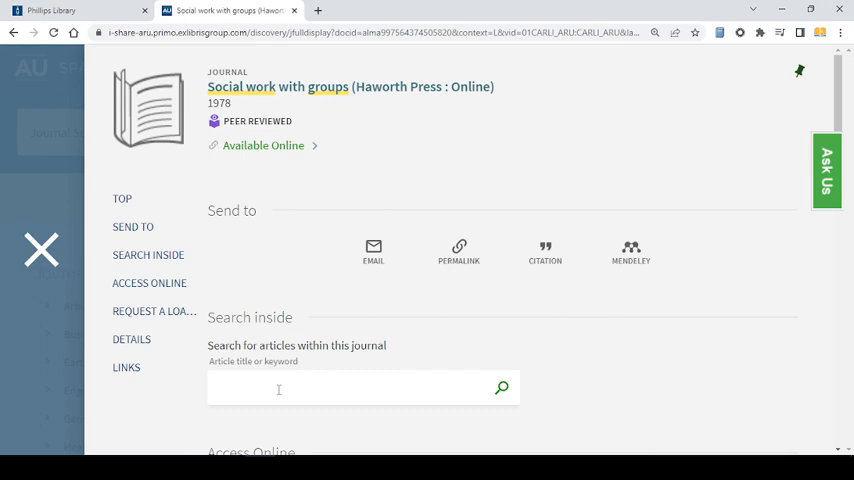
- Enter 'autism' as the article keyword to search inside Social Work with Groups
{"action": "type", "text": "autism"}
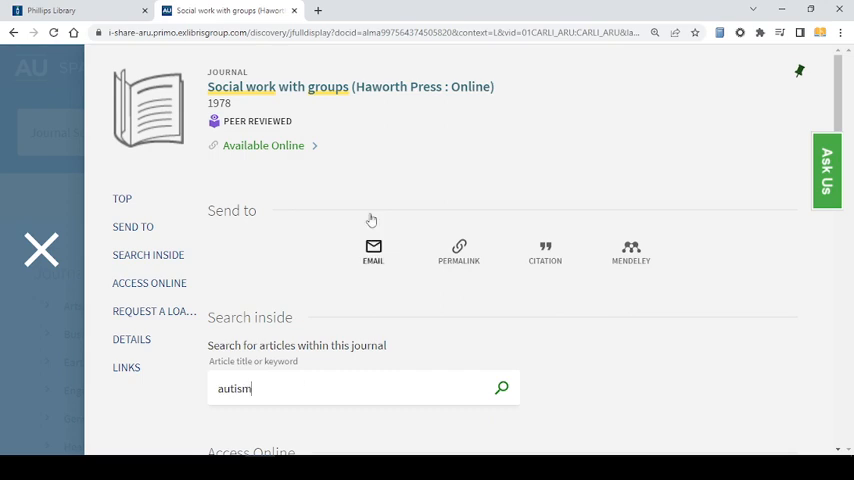
{"action": "mouse_move", "coordinate": [344, 102]}
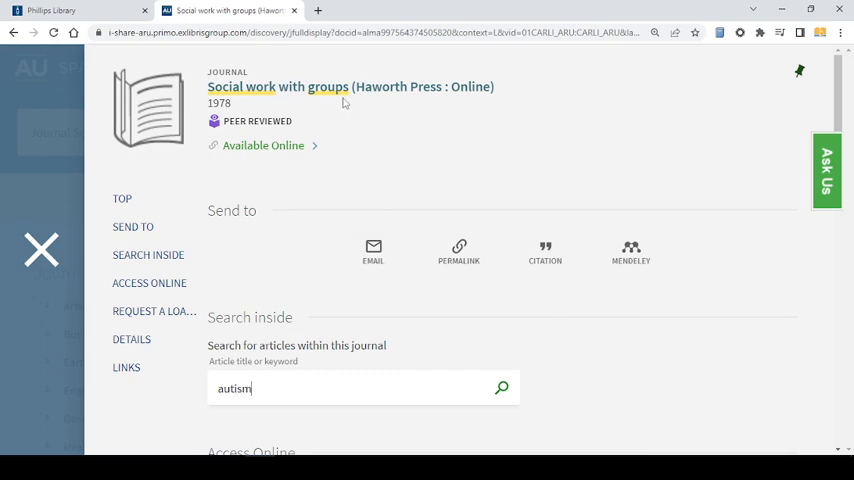
{"action": "mouse_move", "coordinate": [186, 384]}
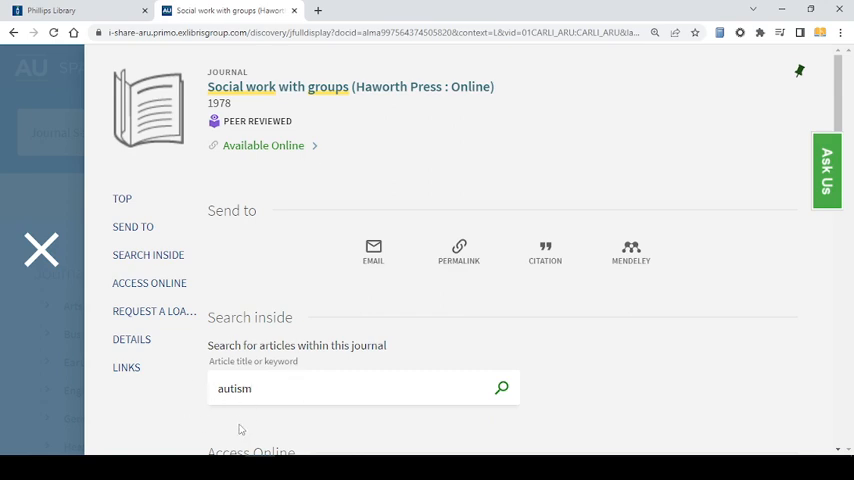
{"action": "scroll", "scroll_direction": "down", "scroll_amount": 3}
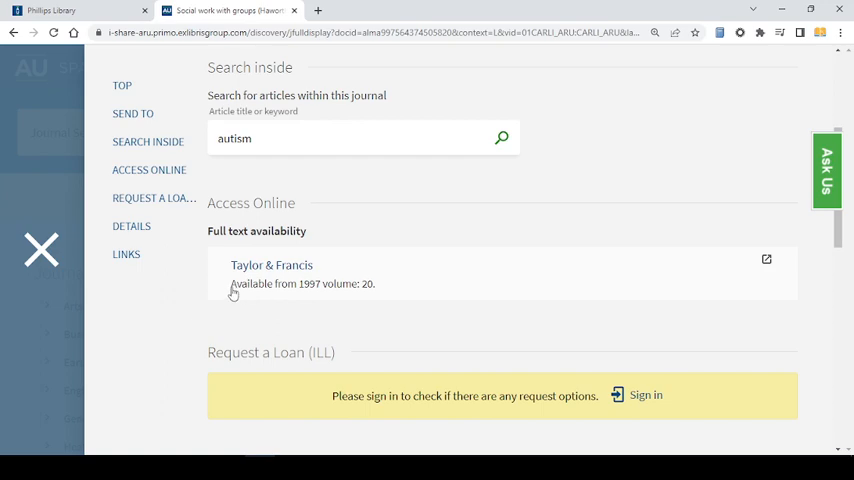
{"action": "mouse_move", "coordinate": [304, 296]}
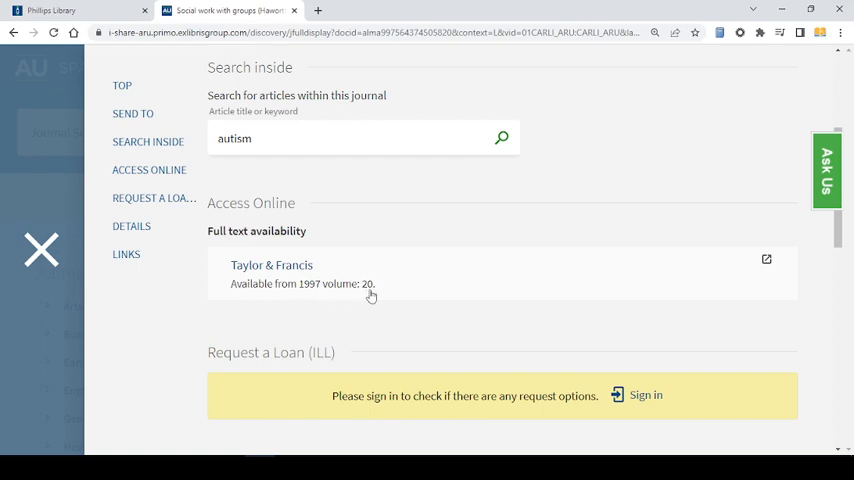
{"action": "mouse_move", "coordinate": [360, 292]}
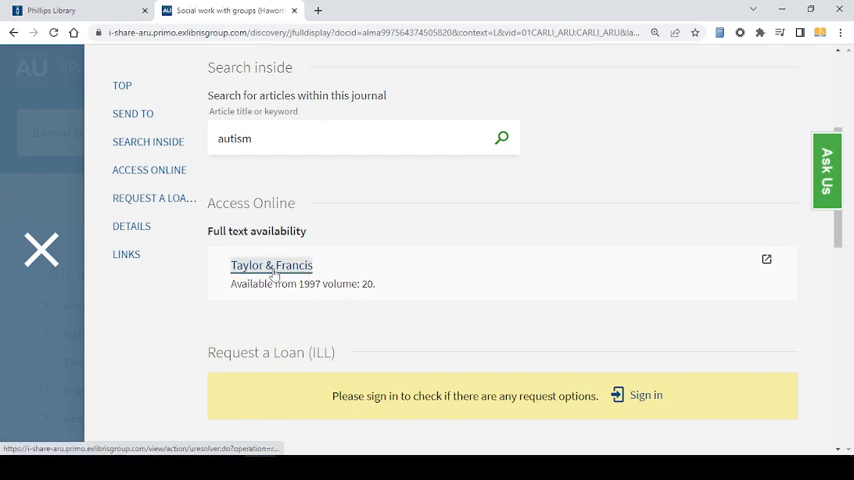
- Follow the Taylor & Francis full-text link and choose Volume 46 (2023), Issue 4
{"action": "left_click", "coordinate": [272, 264]}
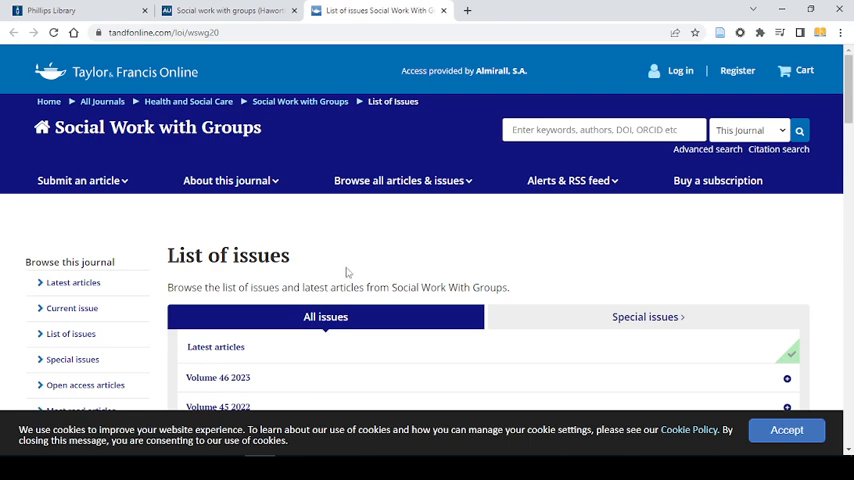
{"action": "scroll", "scroll_direction": "down", "scroll_amount": 3}
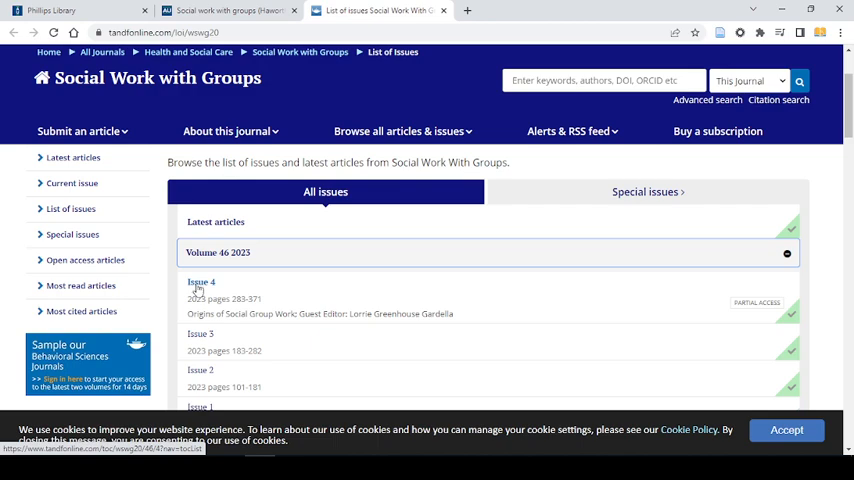
{"action": "left_click", "coordinate": [200, 282]}
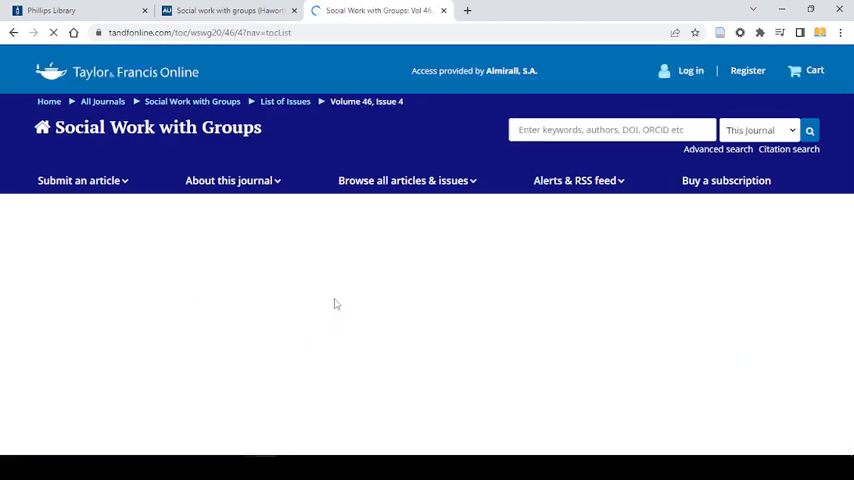